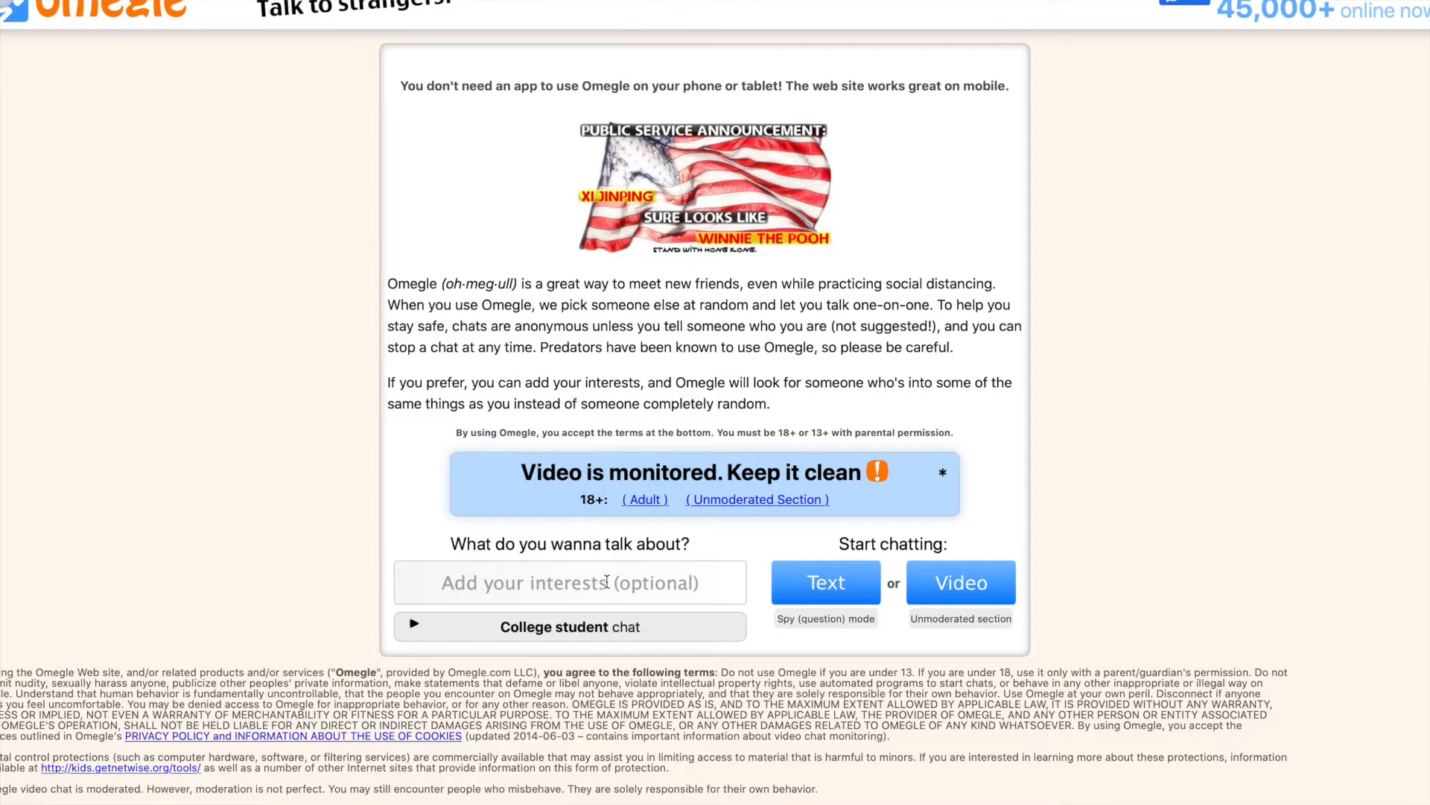
- Enter 'tiktok' in the Omegle interests field
text(tiktok)
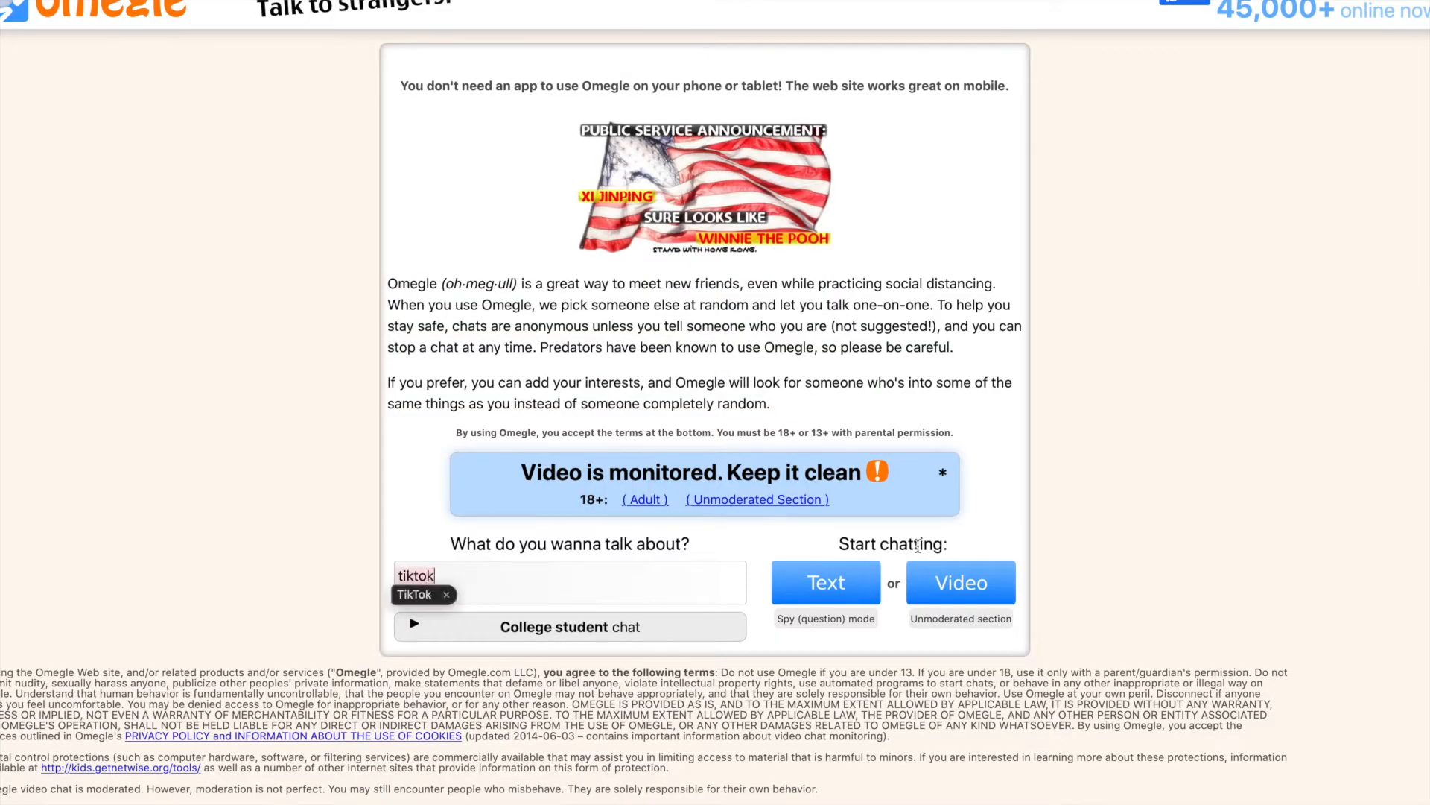
mouse_move(959, 583)
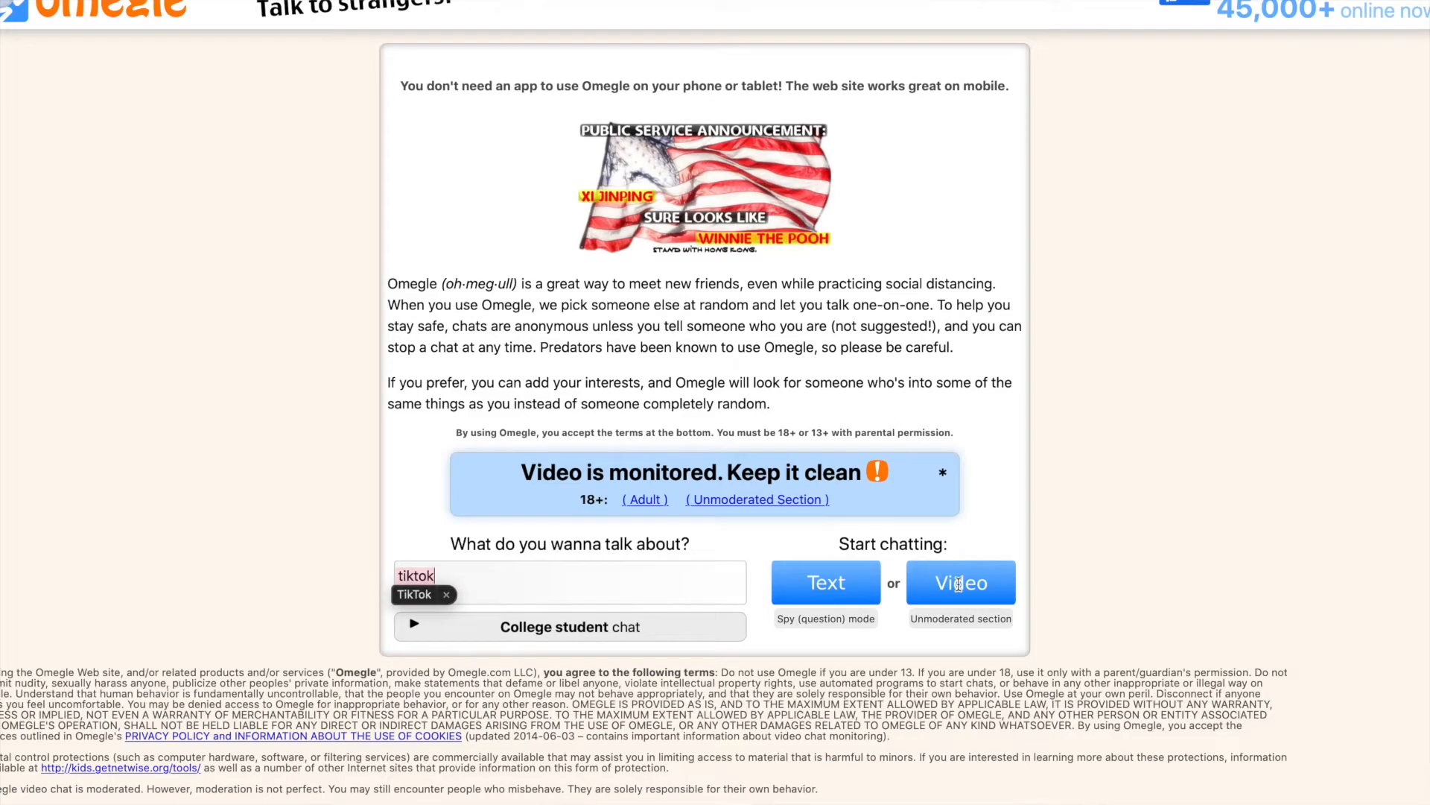
- Video chat with a TikTok-matched stranger, sending 'princessmonet', then start a new chat
click(961, 582)
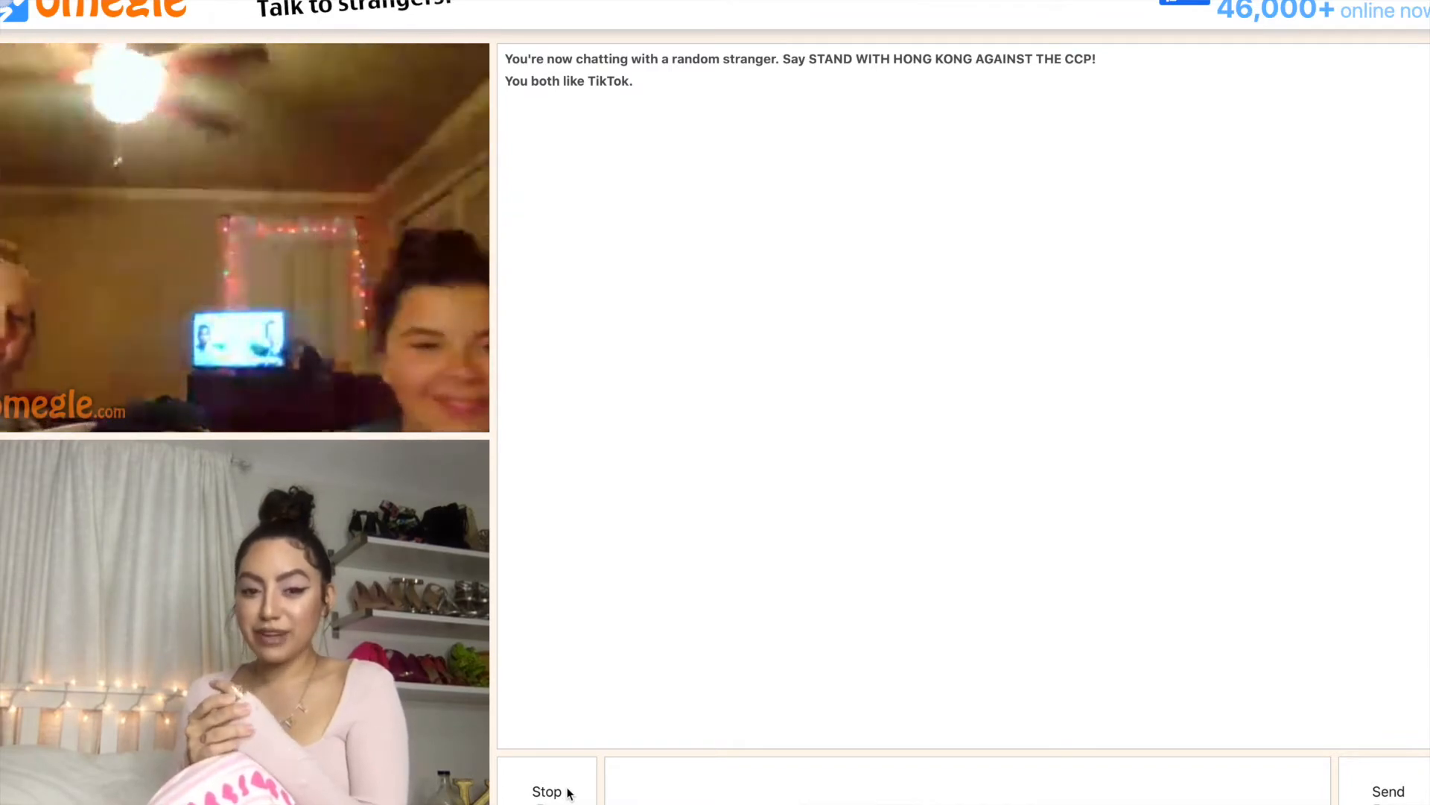
text(princessmonet)
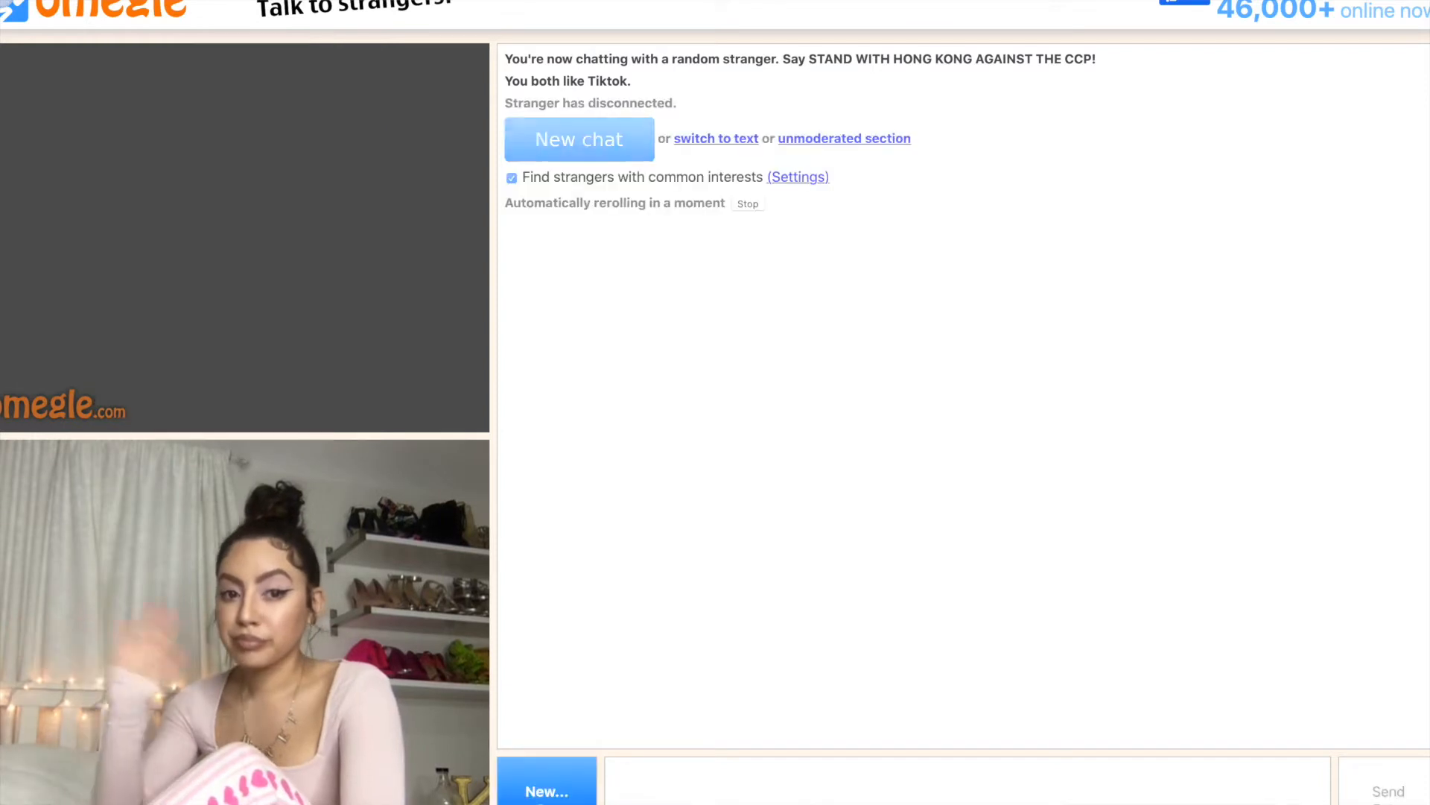
click(579, 140)
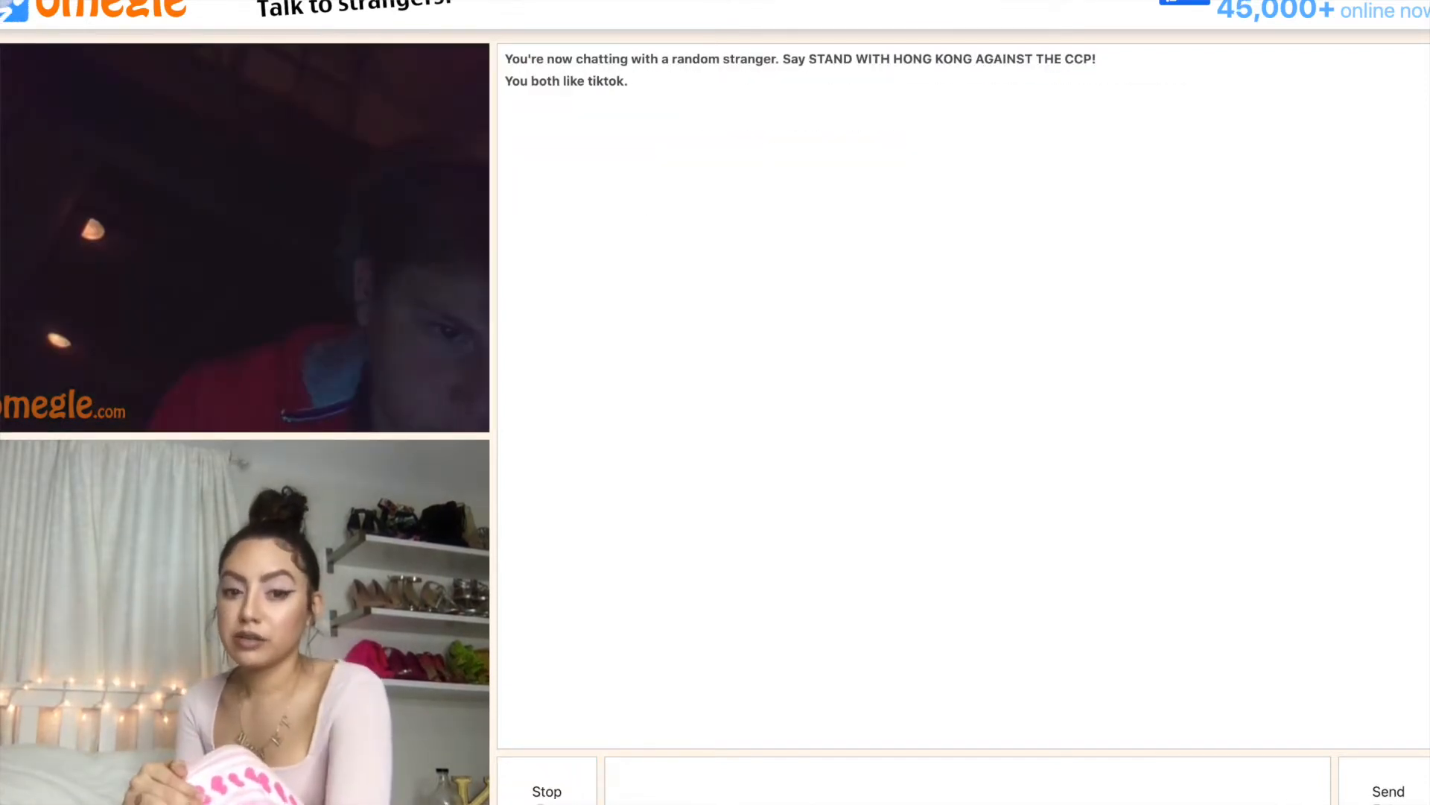
- Chat with the next TikTok-matched stranger, then stop and search for another
click(966, 791)
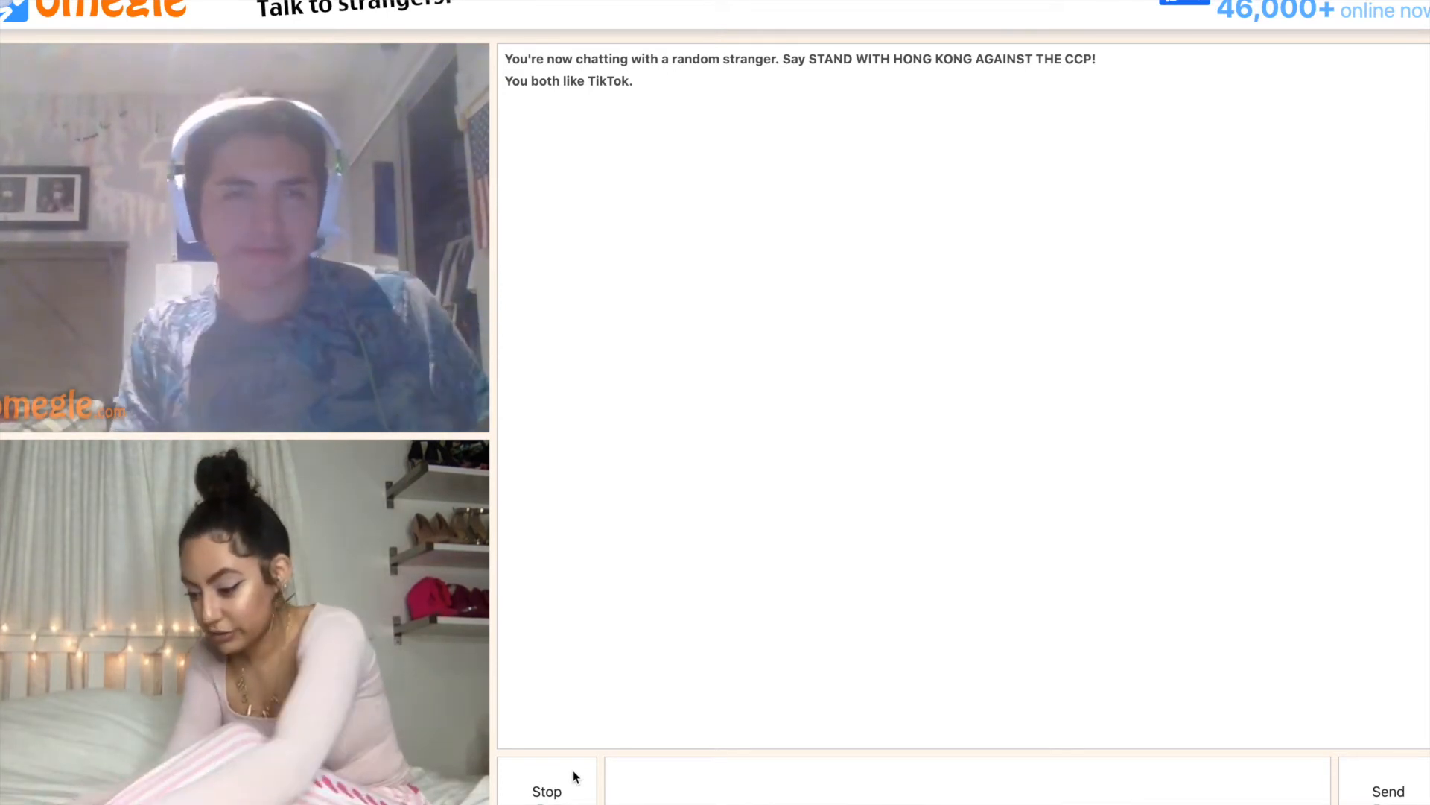
click(546, 791)
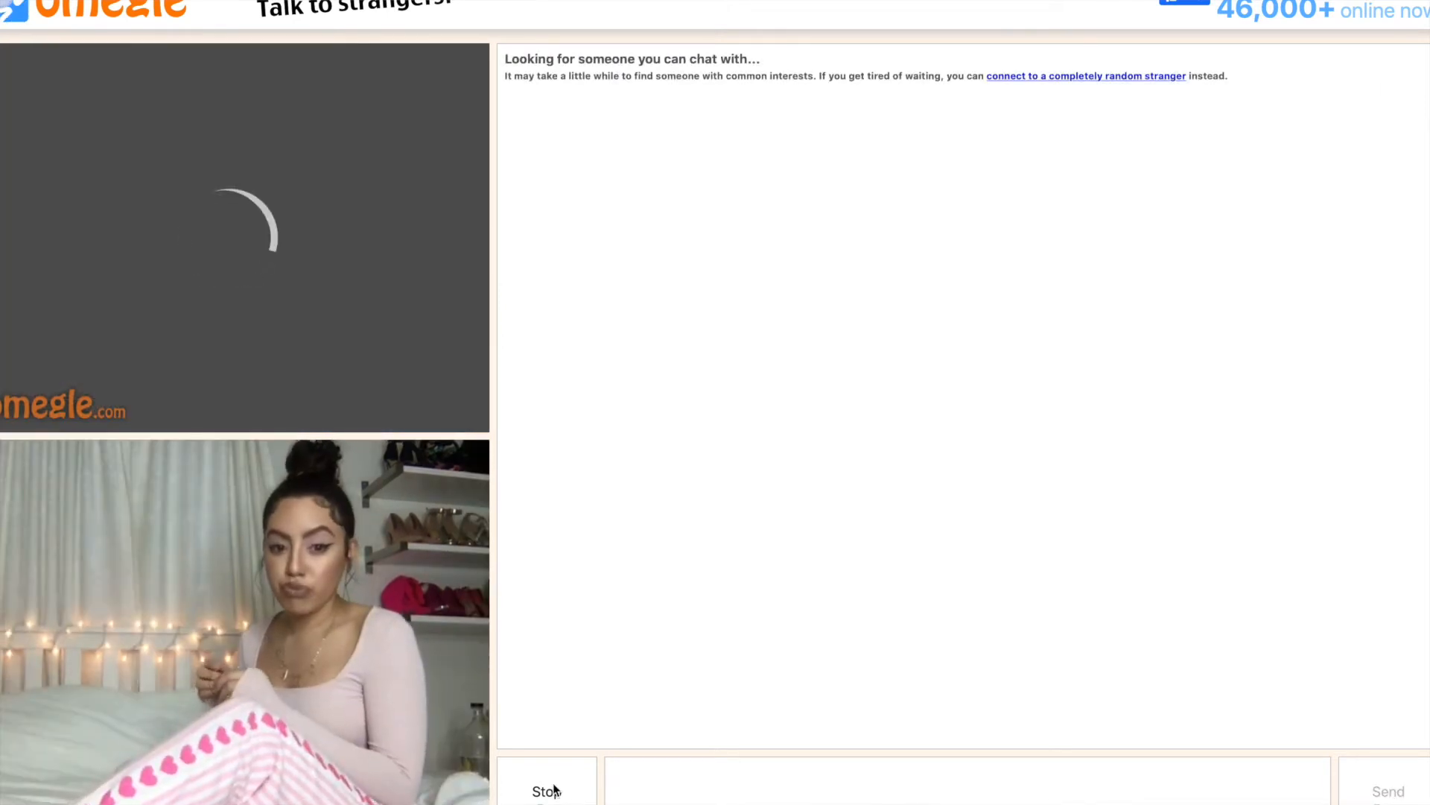